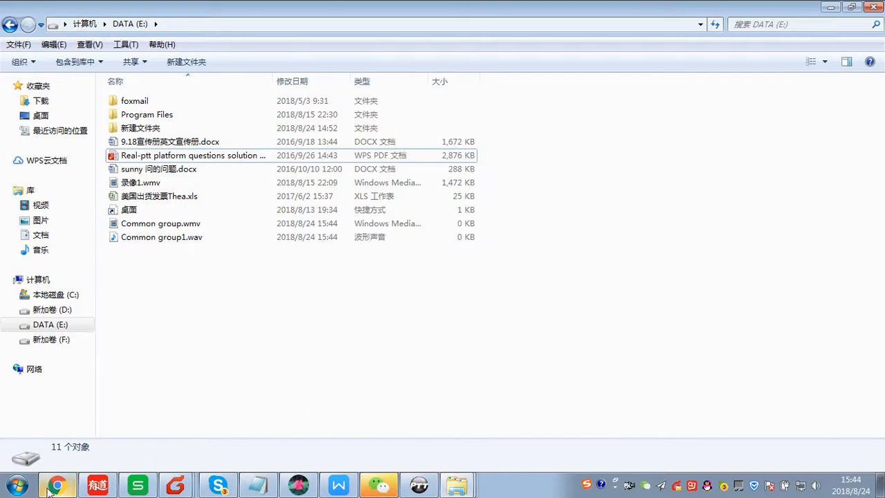
Bring the browser with the REAL-PTT management platform to the front
click(58, 484)
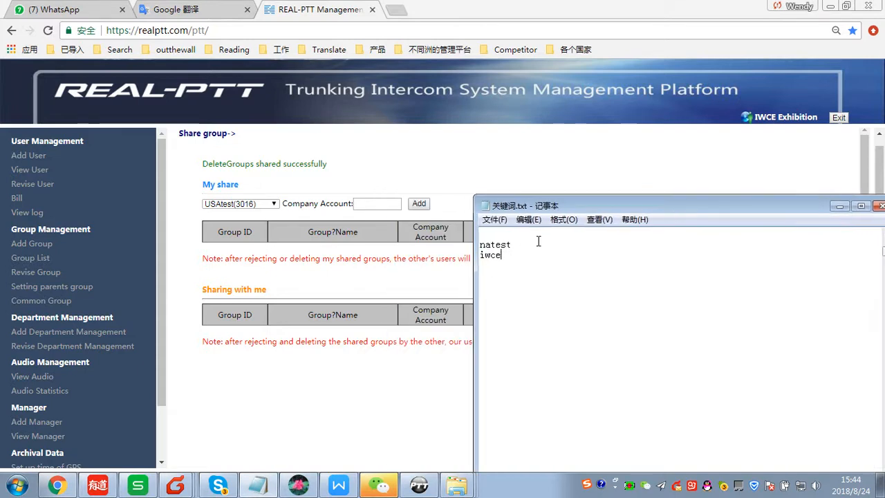
mouse_move(468, 261)
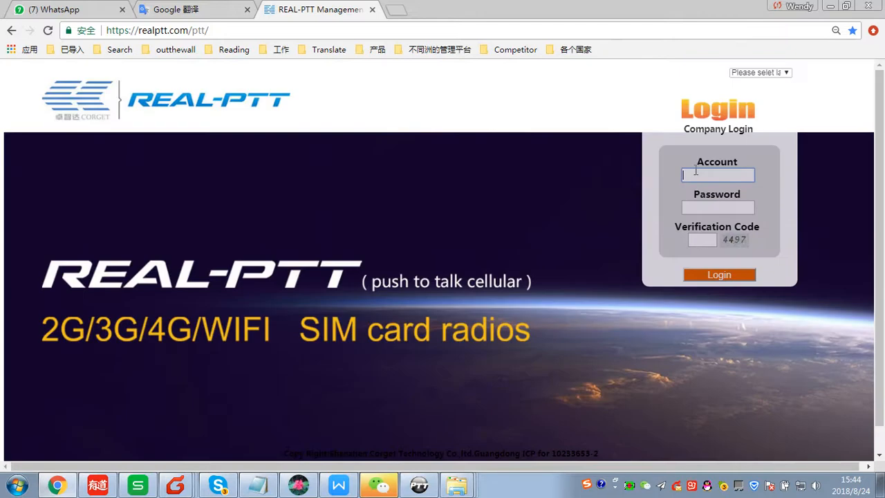
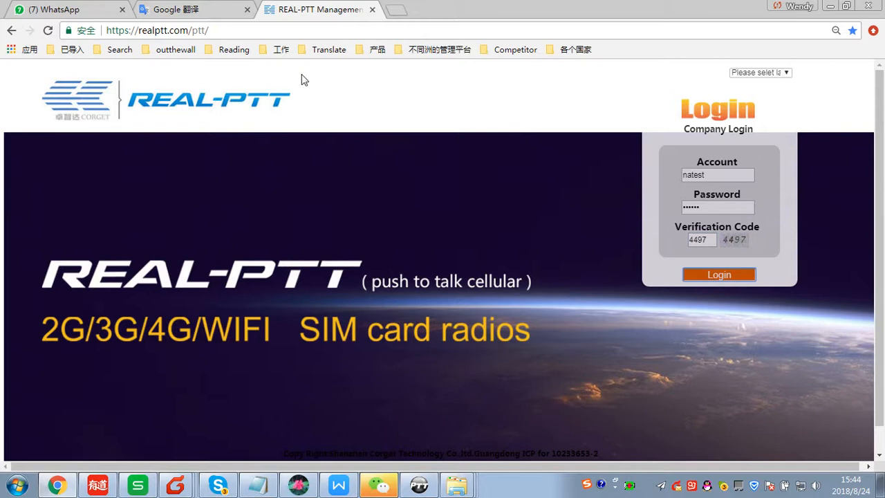
click(719, 274)
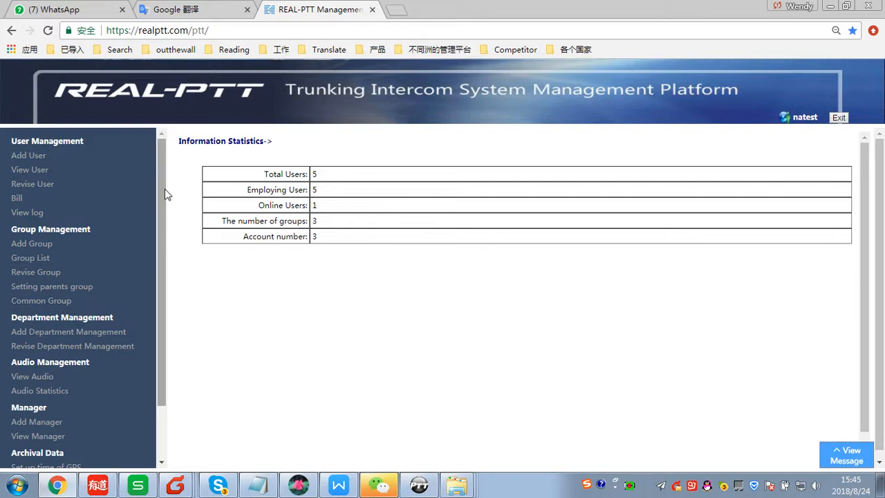
mouse_move(185, 179)
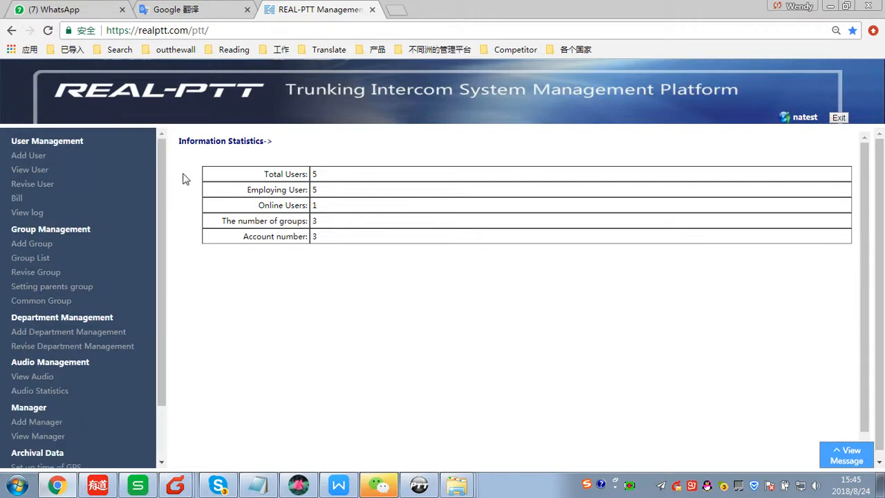
mouse_move(48, 298)
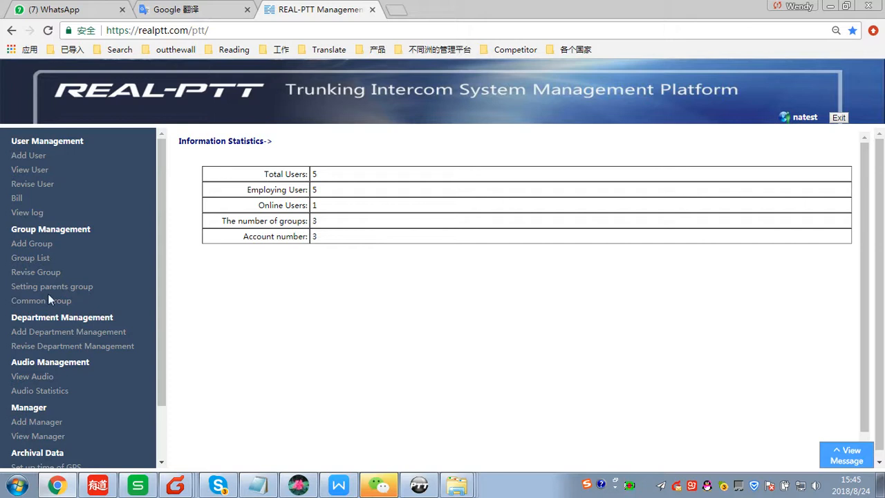
mouse_move(52, 311)
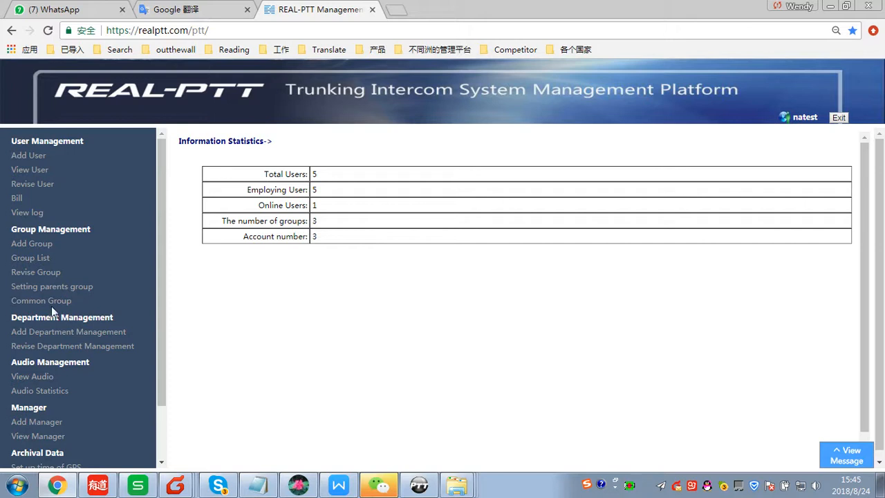
mouse_move(39, 314)
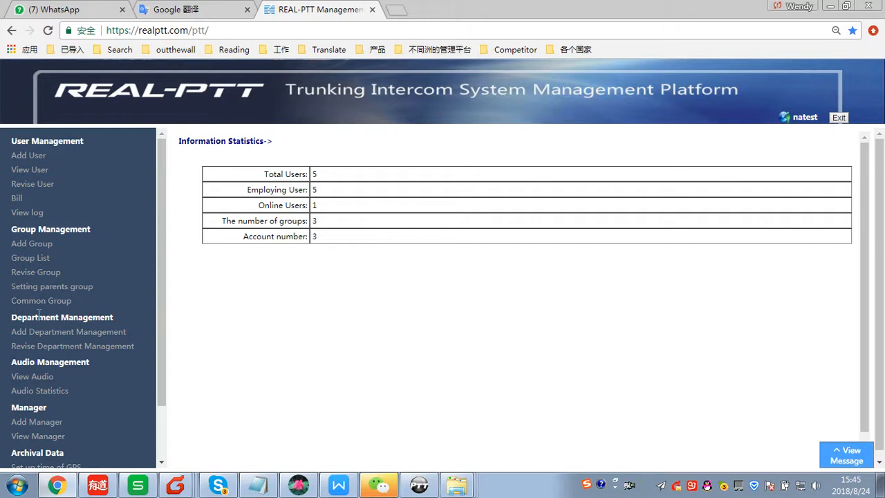
mouse_move(41, 305)
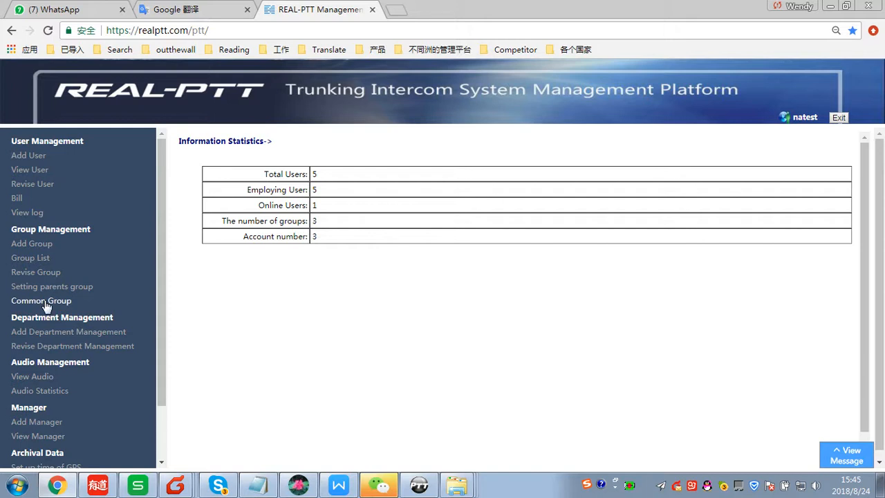
mouse_move(12, 318)
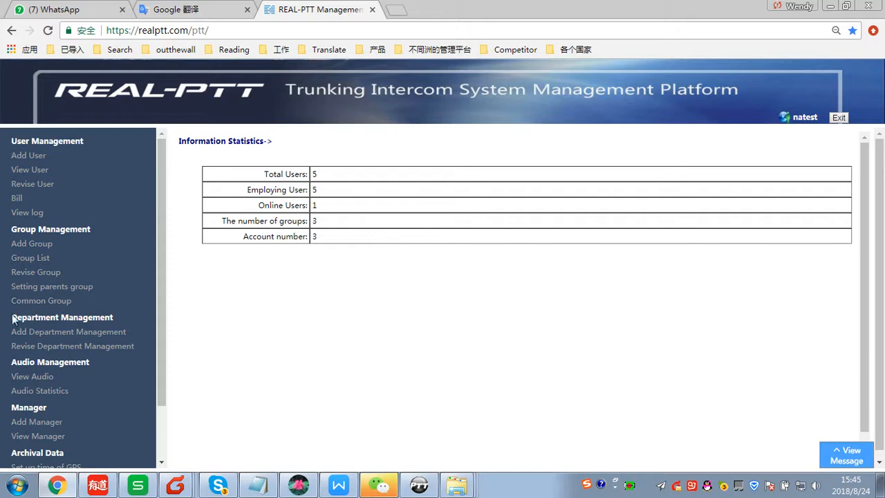
mouse_move(42, 300)
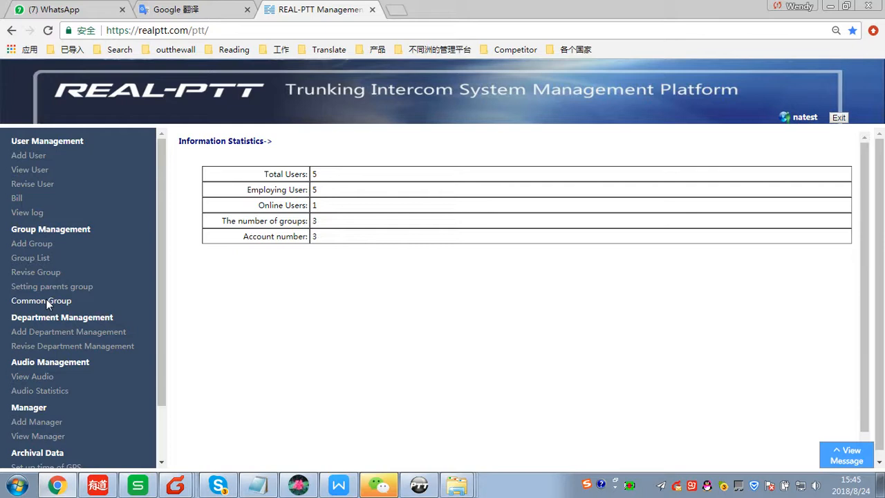
Share group TaxiA with company account iwce from the Common Group page
click(42, 300)
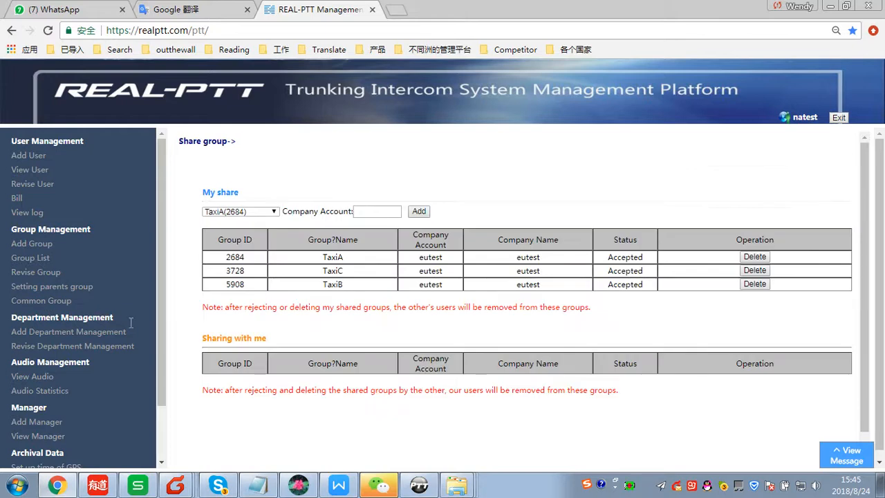
click(376, 210)
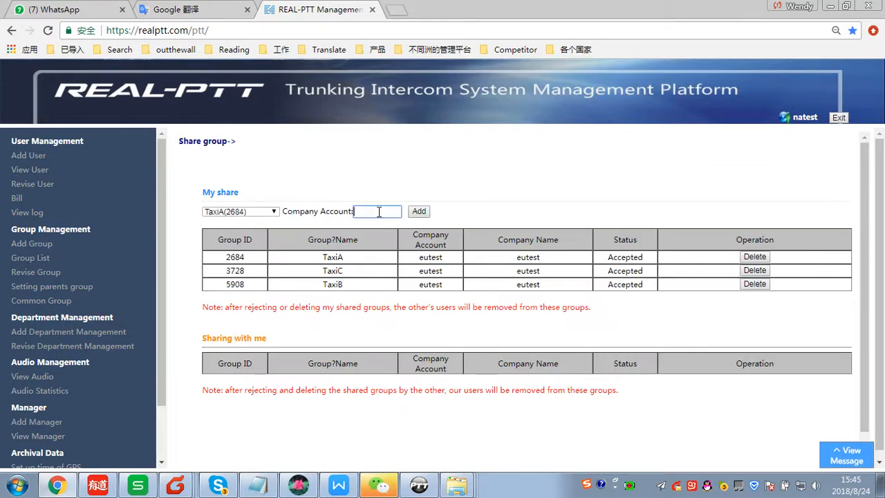
text(wce)
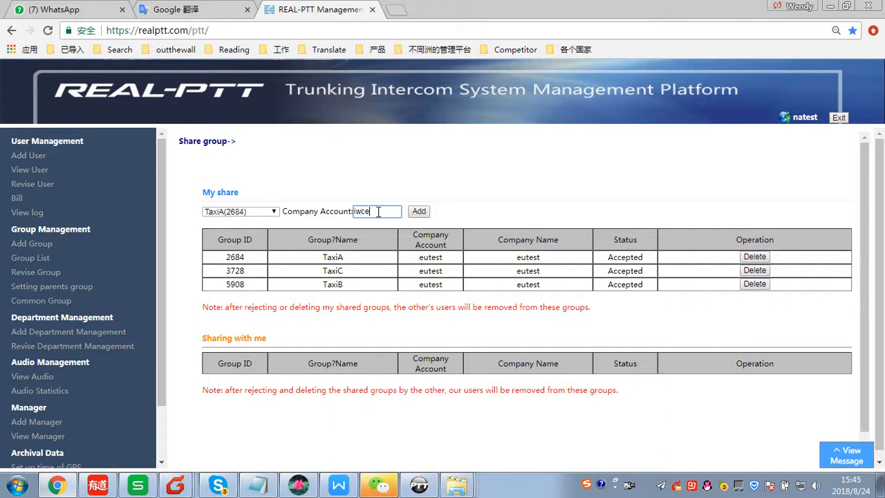
double_click(325, 211)
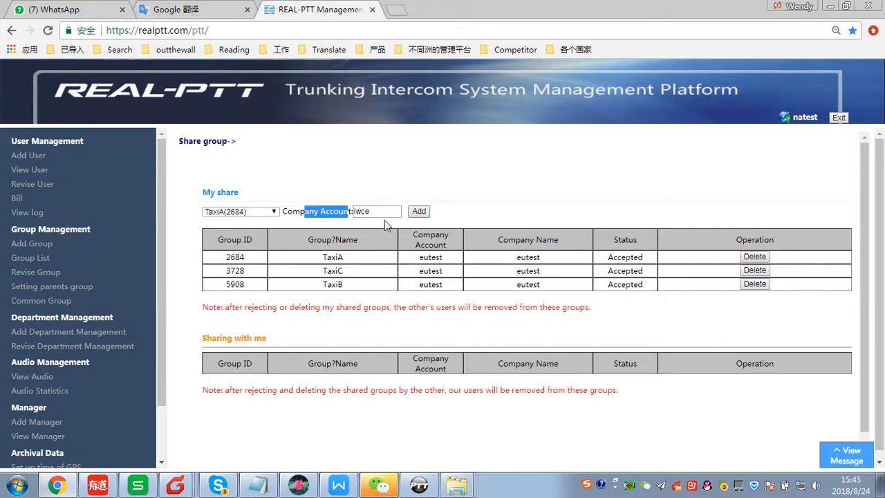
click(418, 211)
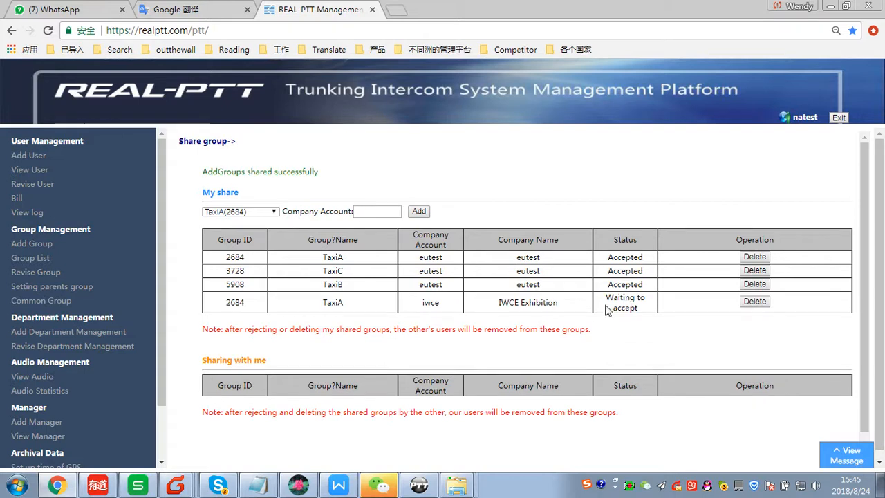
mouse_move(763, 156)
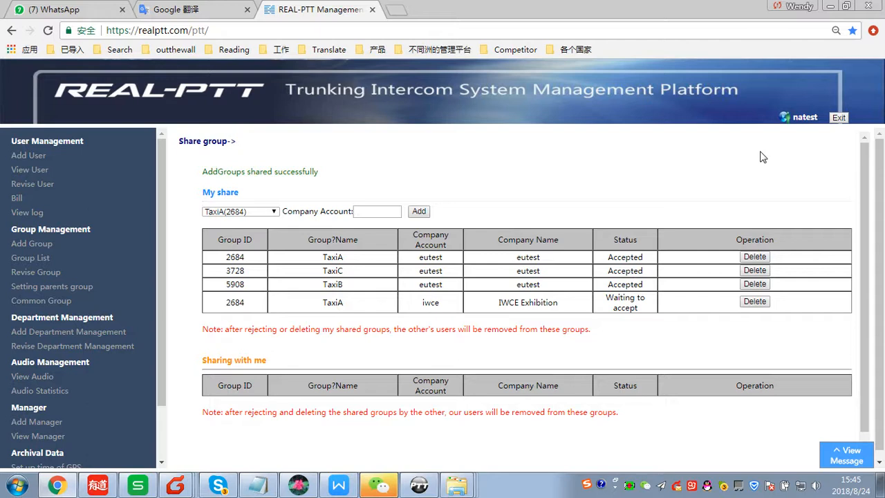
click(838, 116)
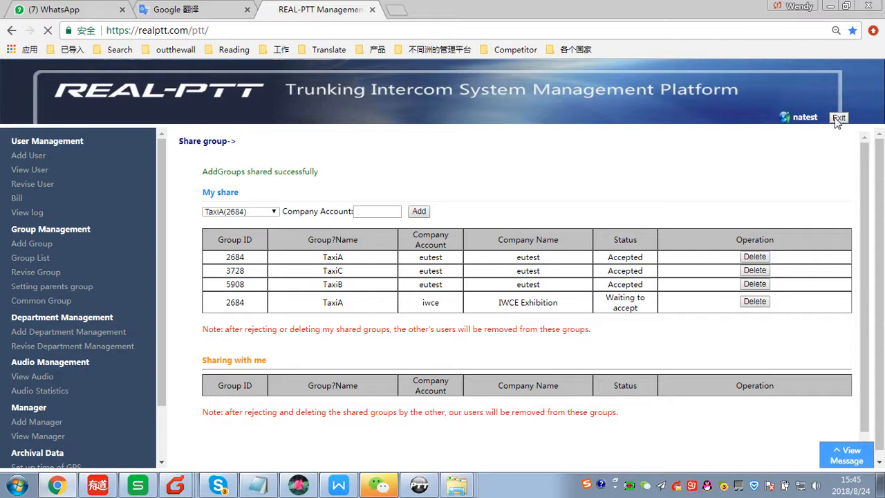
Log out of natest and sign in as company iwce
click(838, 116)
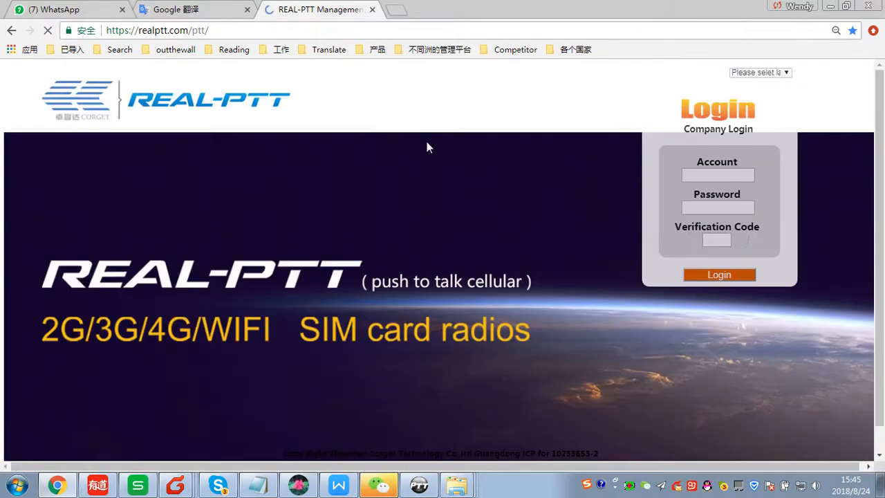
click(718, 174)
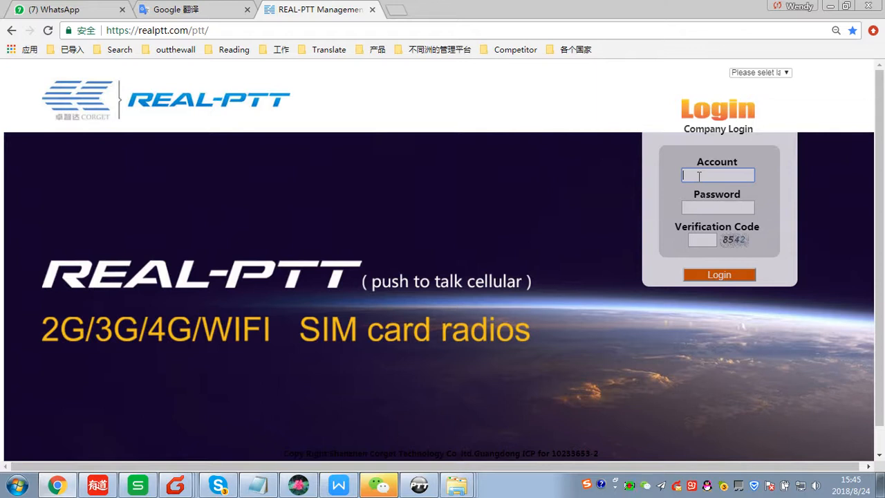
text(iwce)
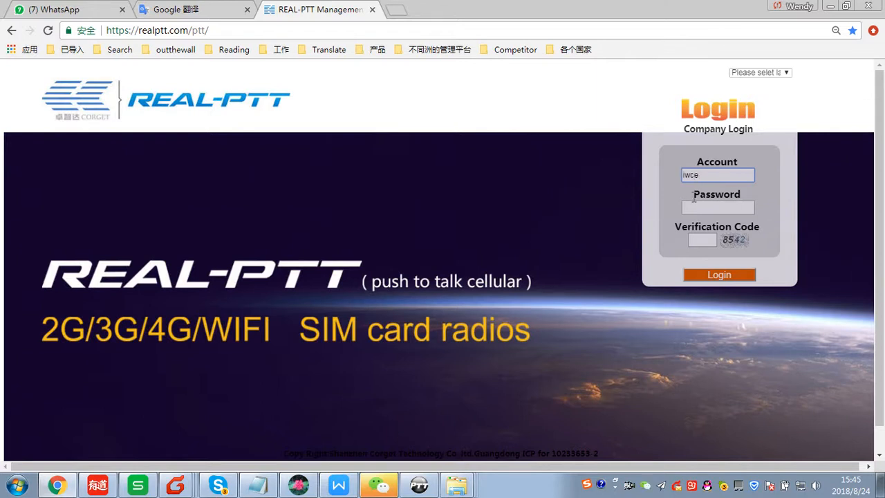
text(password)
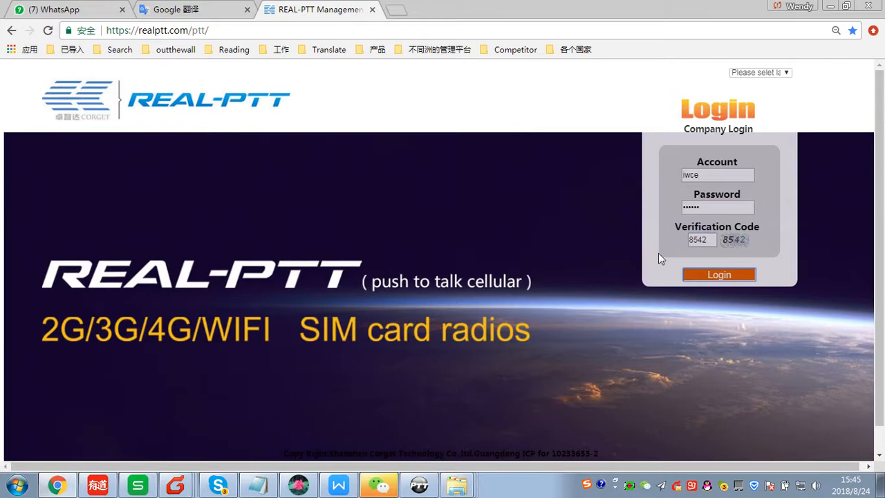
click(719, 274)
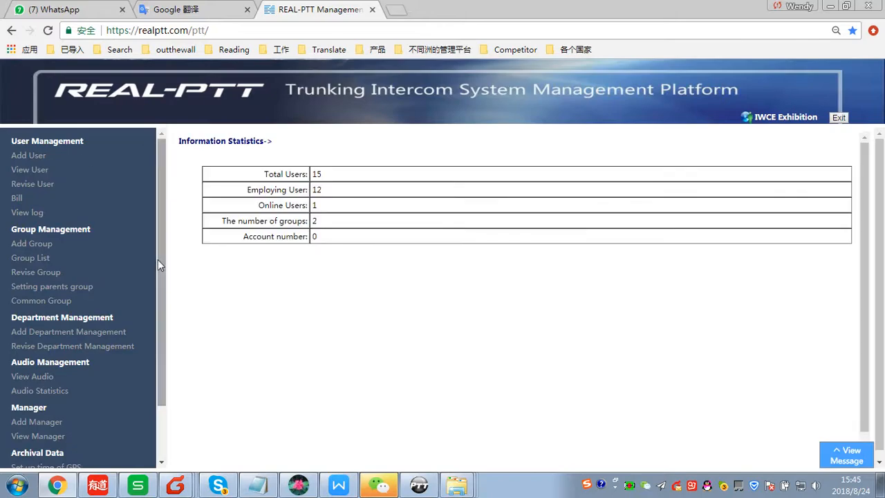
Accept the TaxiA group shared by natest under Sharing with me
scroll(down, 3)
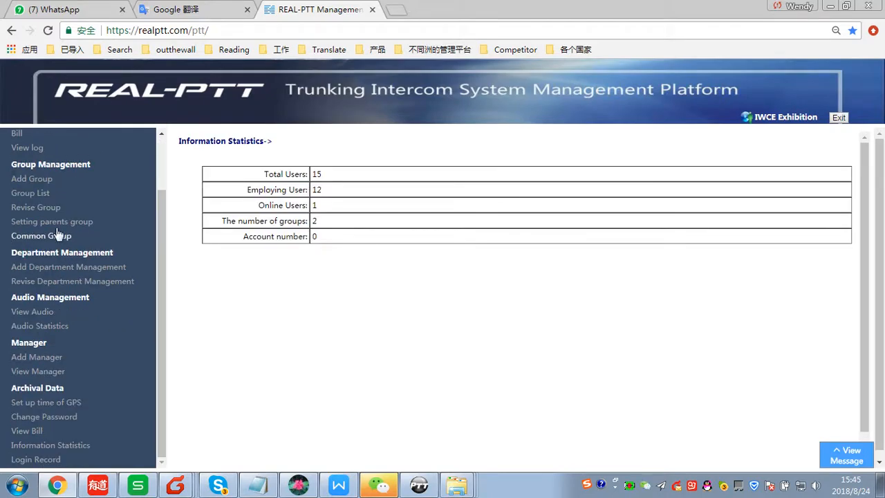
mouse_move(63, 240)
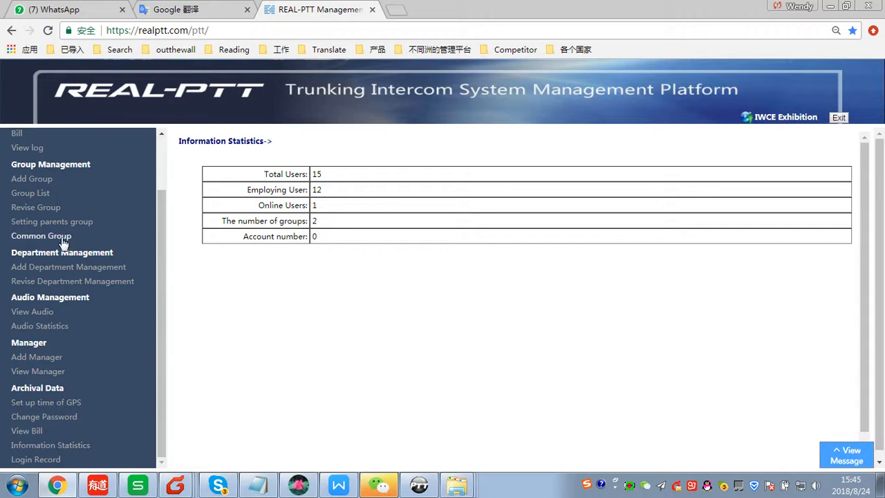
click(42, 235)
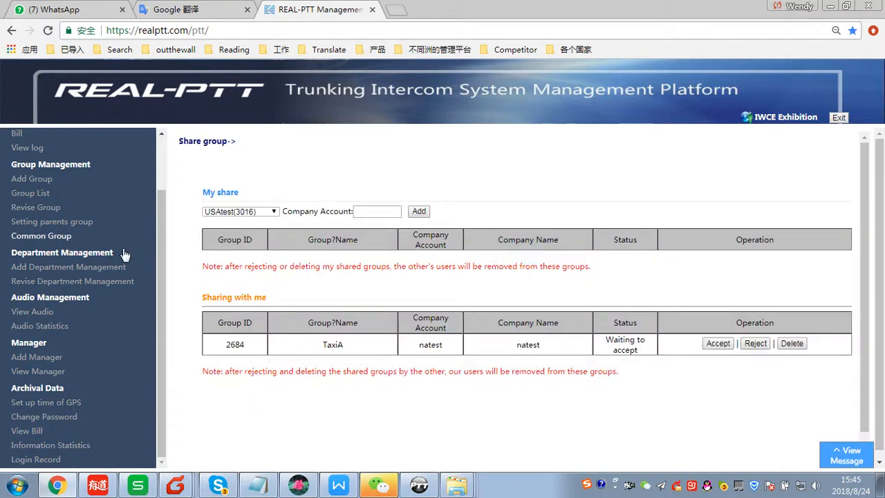
mouse_move(696, 349)
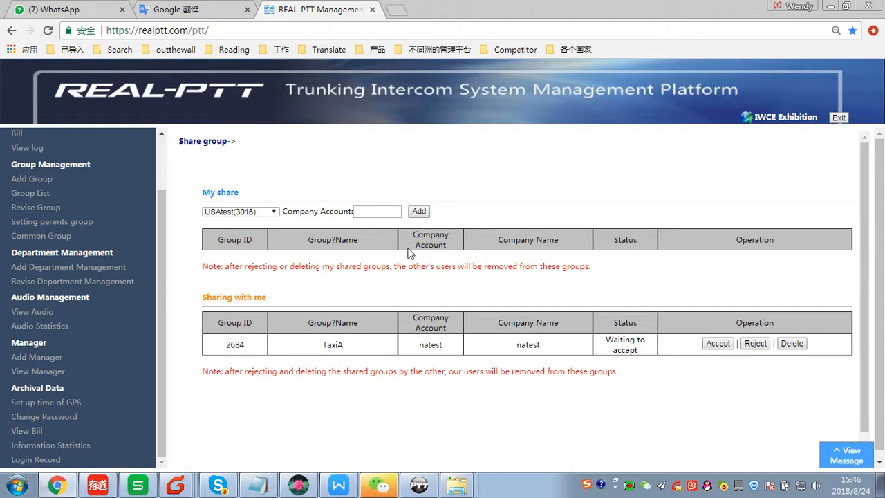
click(718, 343)
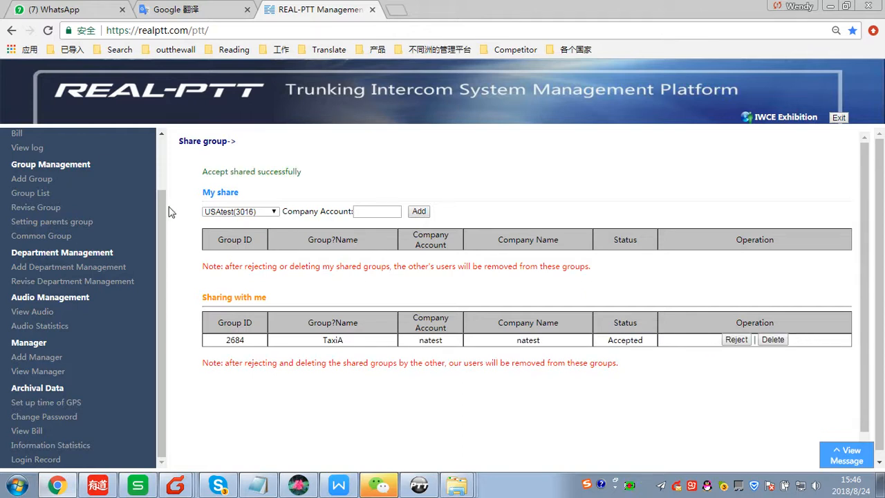
scroll(up, 3)
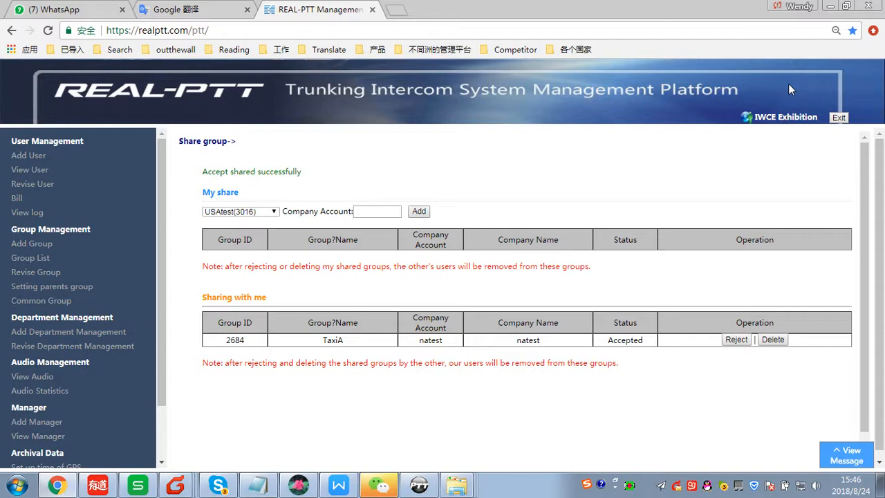
mouse_move(584, 196)
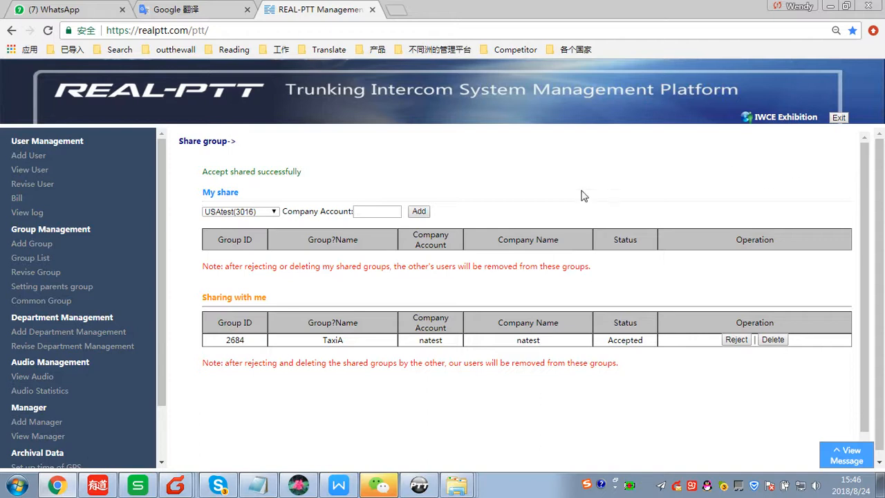
mouse_move(339, 219)
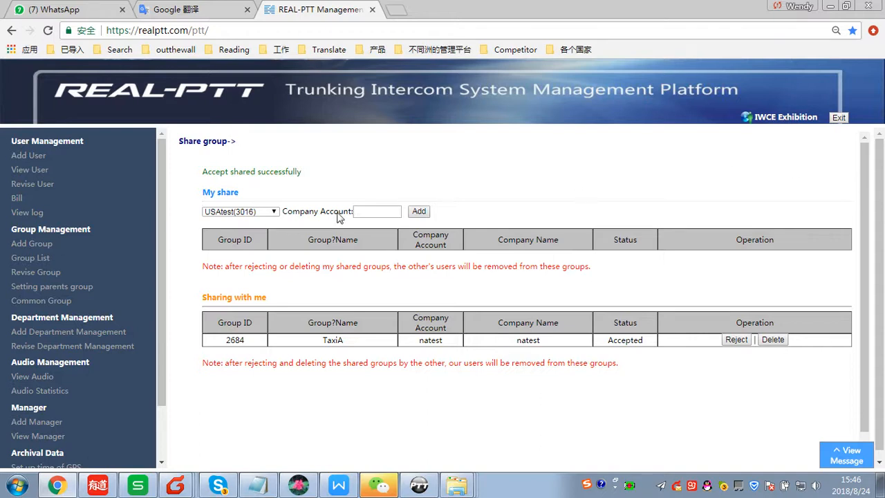
Go to the list of iwce company users
click(30, 257)
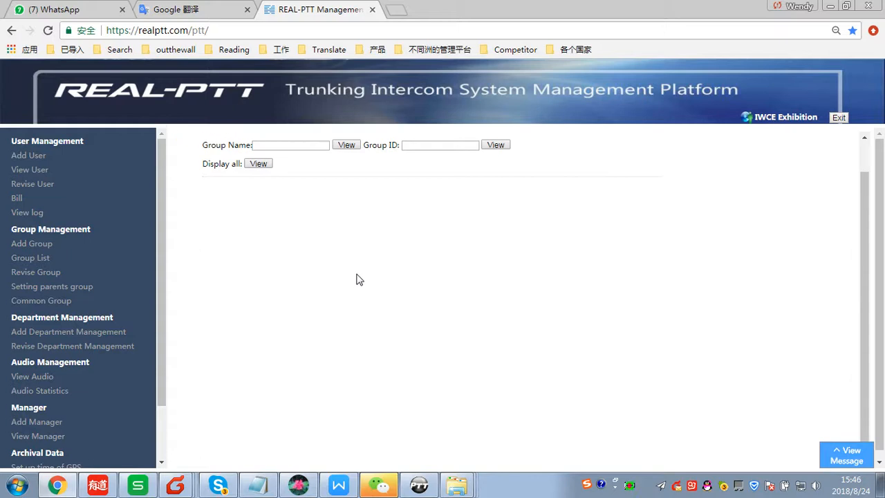
click(257, 163)
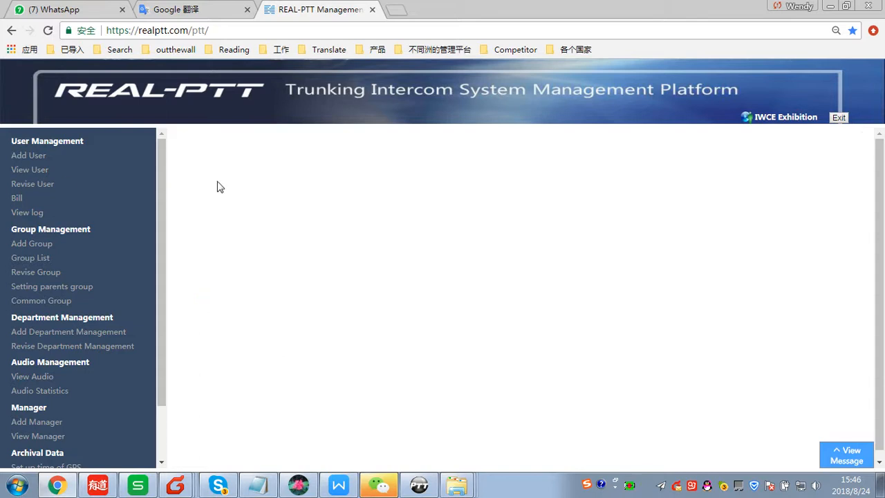
Review iwce1 and iwce2's belong-to-group lists showing TaxiA and save the changes
click(30, 169)
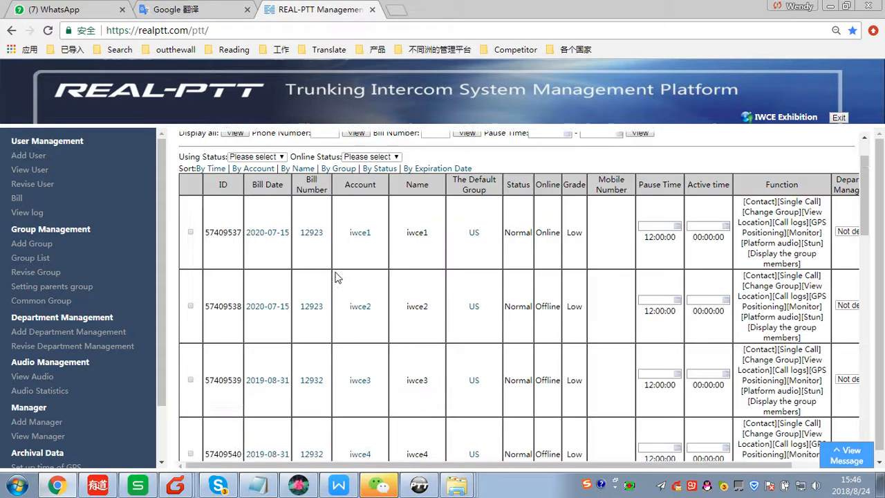
scroll(up, 3)
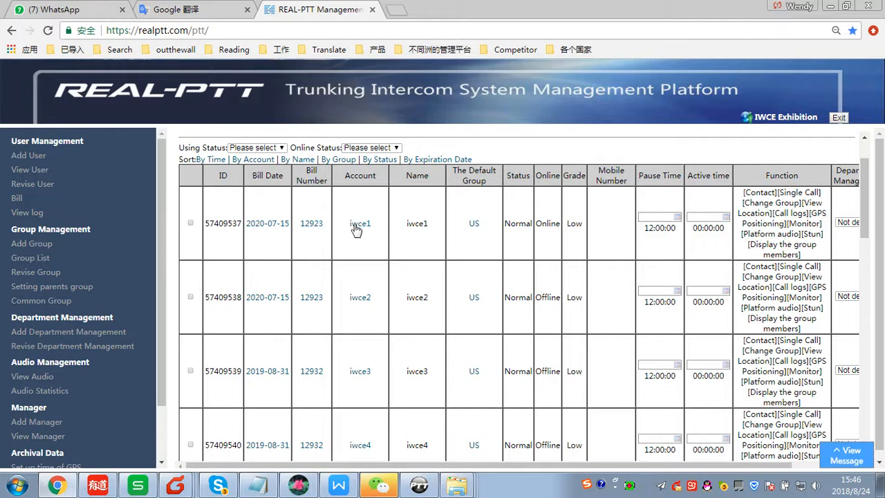
mouse_move(380, 277)
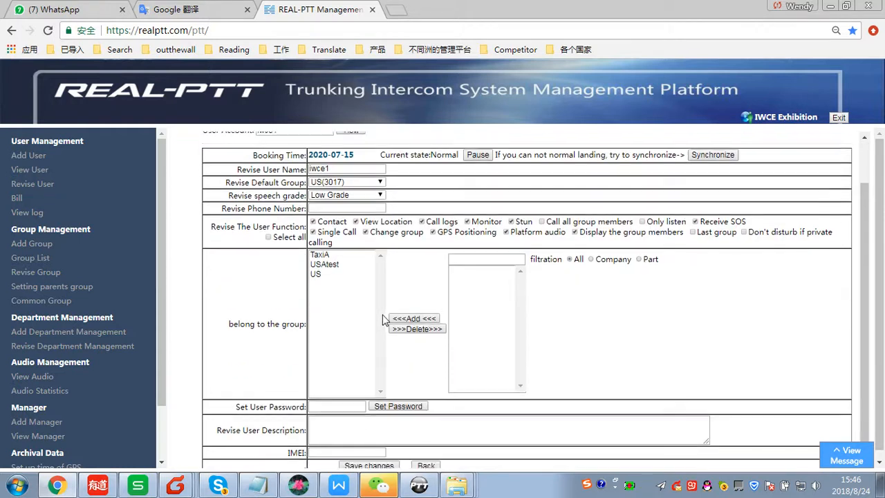
scroll(up, 3)
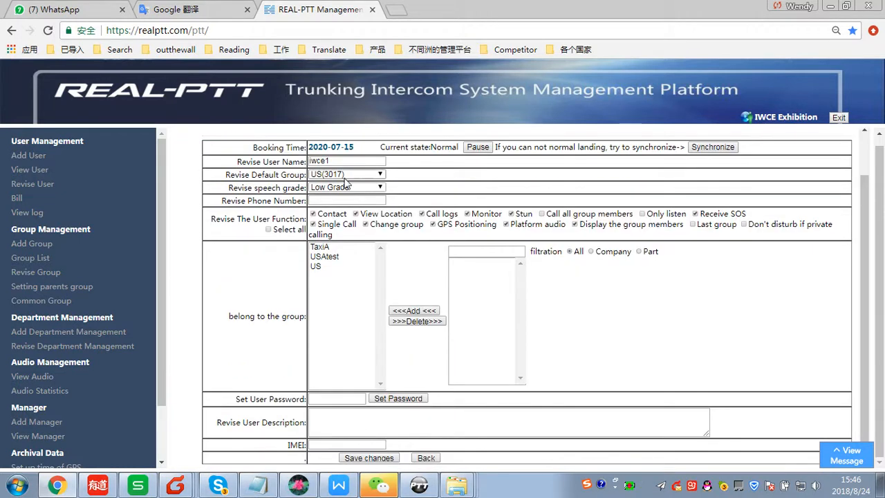
click(368, 456)
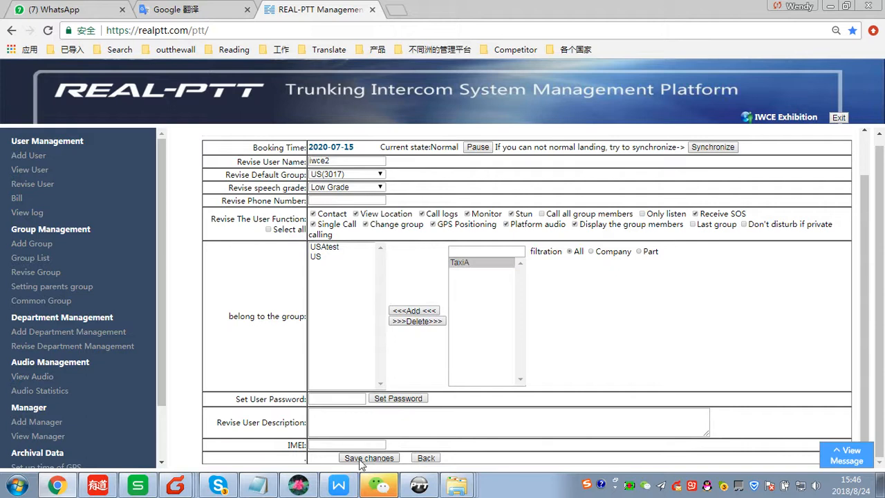
click(368, 457)
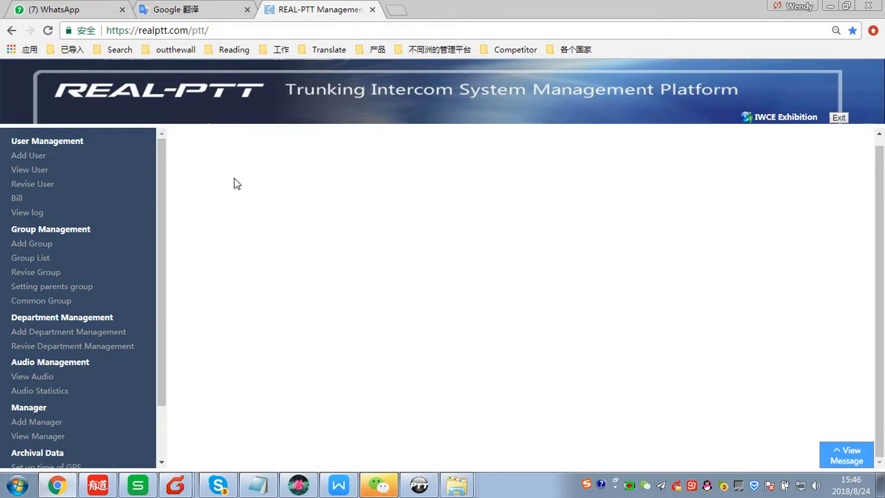
Join the checked iwce users, including iwce3 and iwce4, to group TaxiA(2684)
click(31, 169)
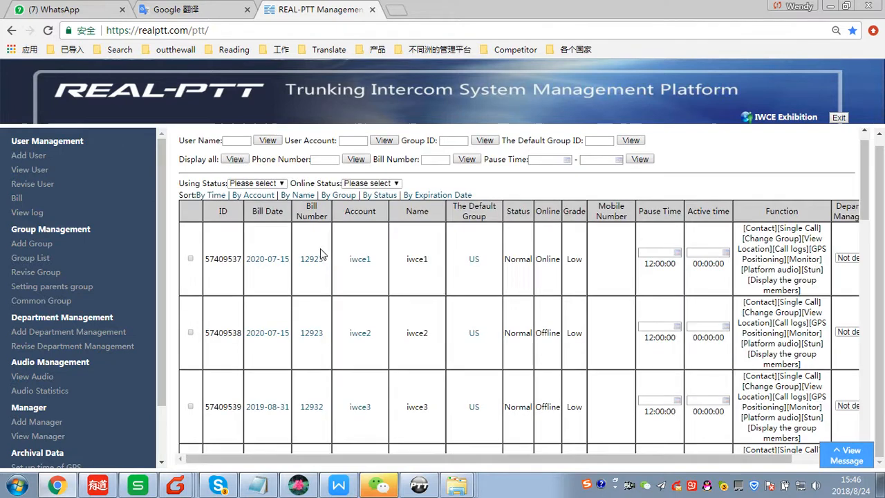
scroll(down, 3)
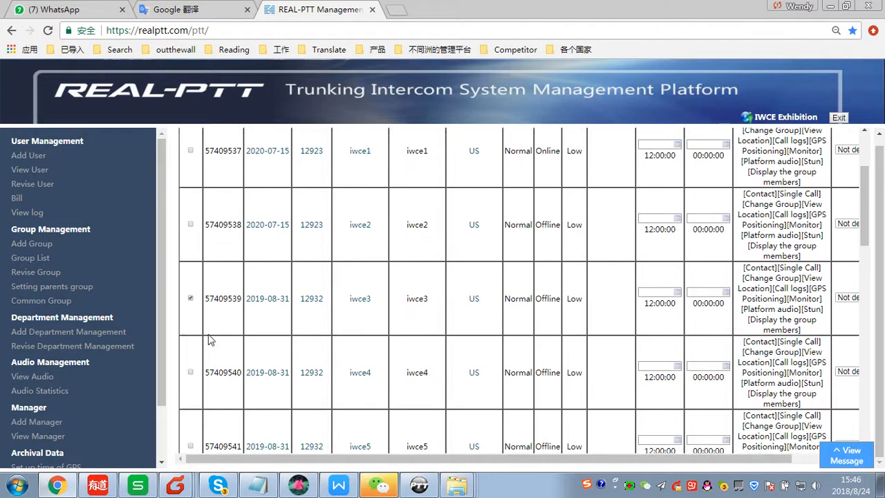
scroll(down, 3)
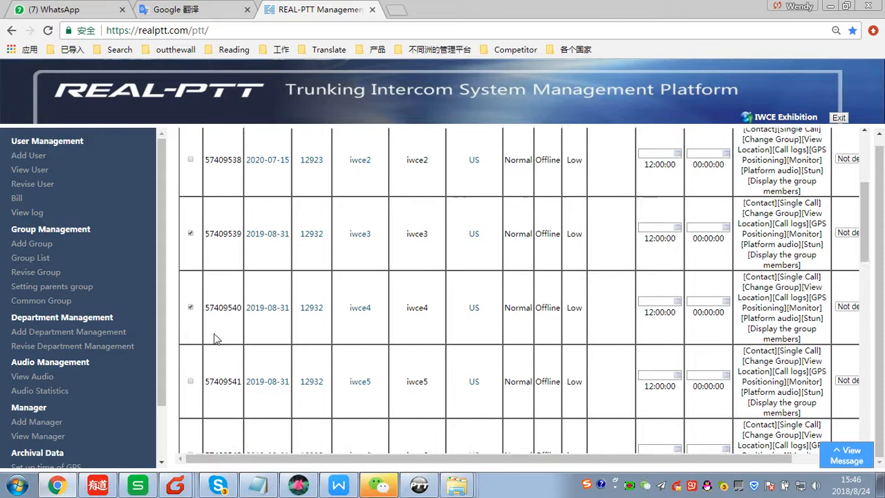
scroll(down, 3)
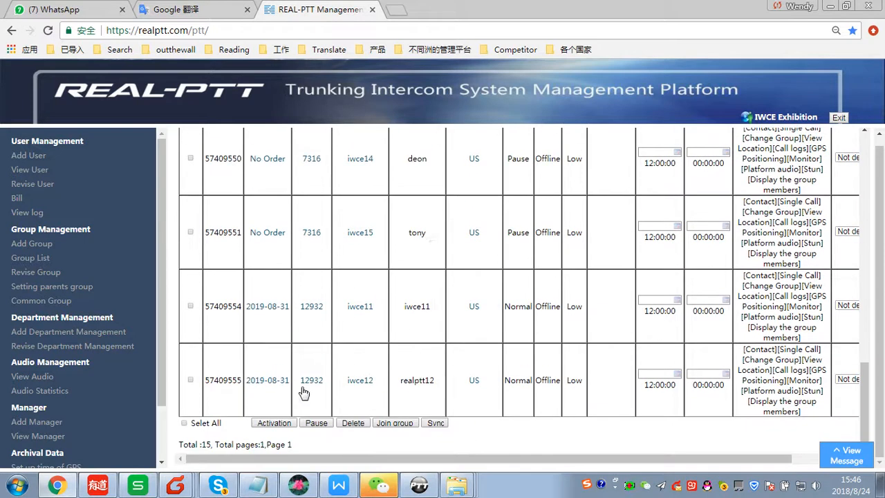
click(395, 423)
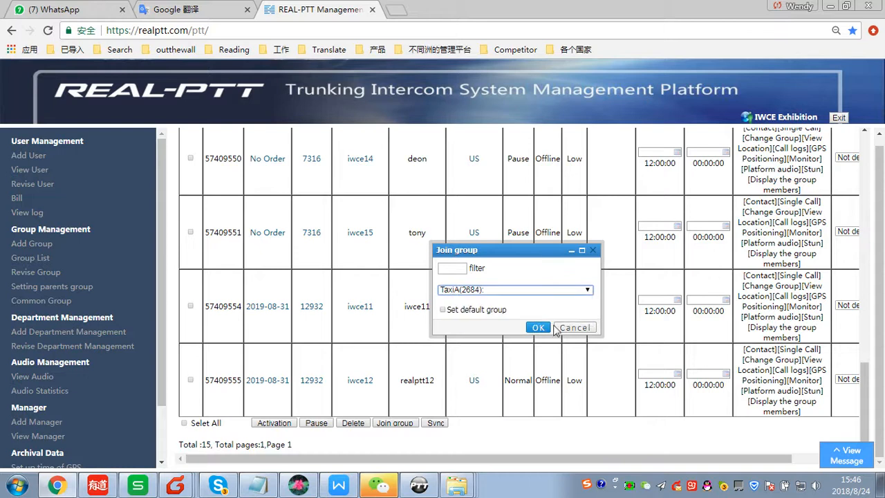
click(538, 326)
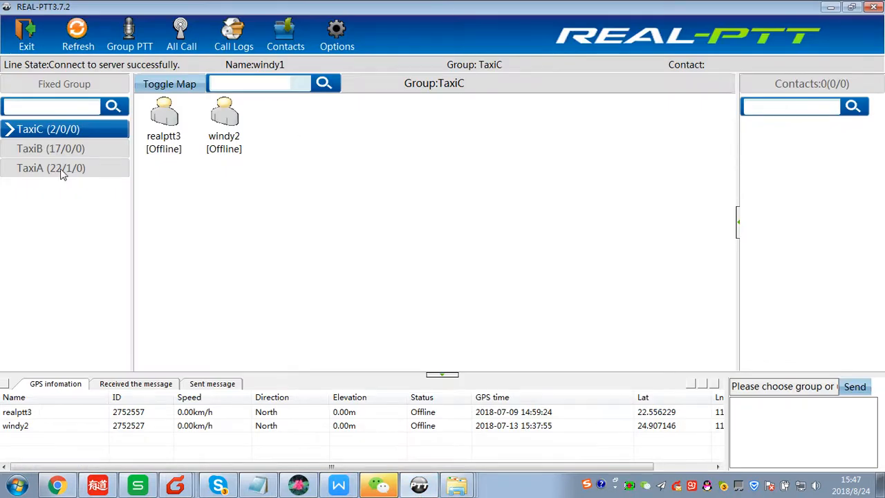
Show TaxiA's 22 members in the dispatcher and start a group call to TaxiA
click(49, 167)
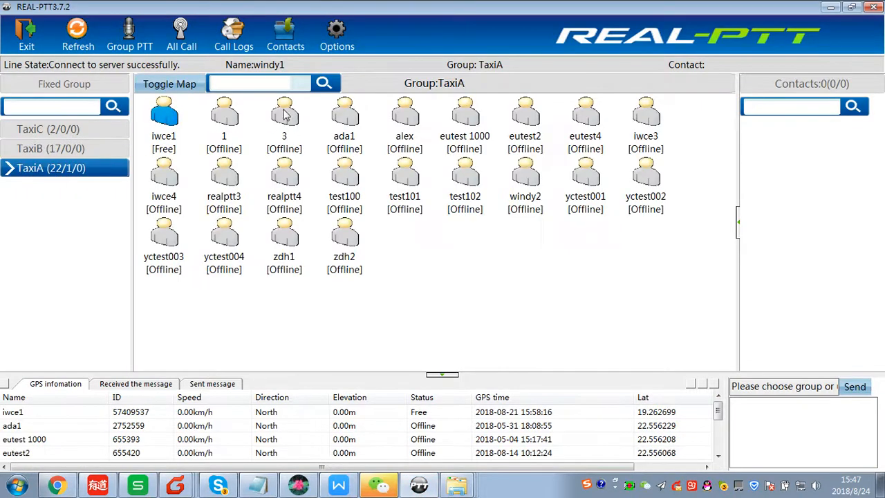
mouse_move(155, 130)
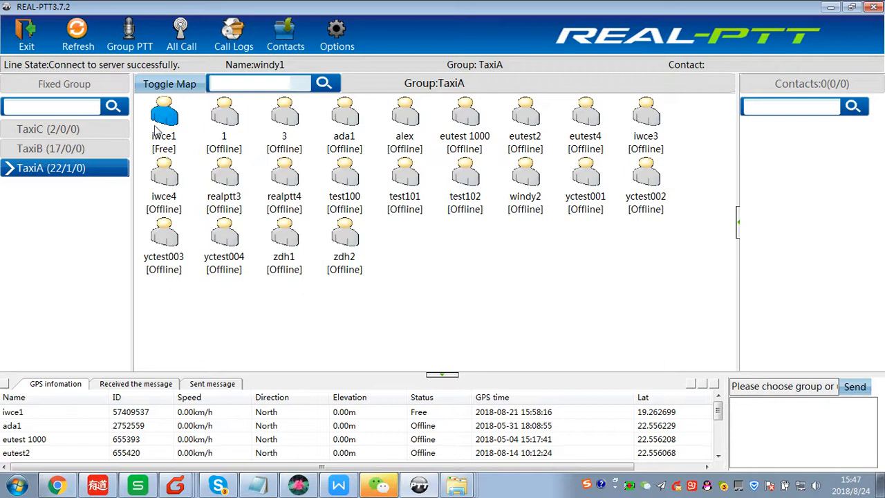
mouse_move(186, 139)
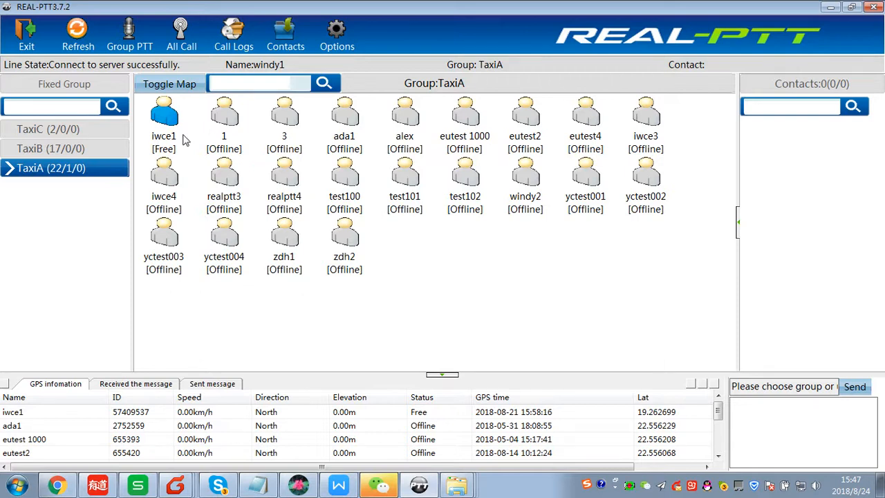
mouse_move(499, 162)
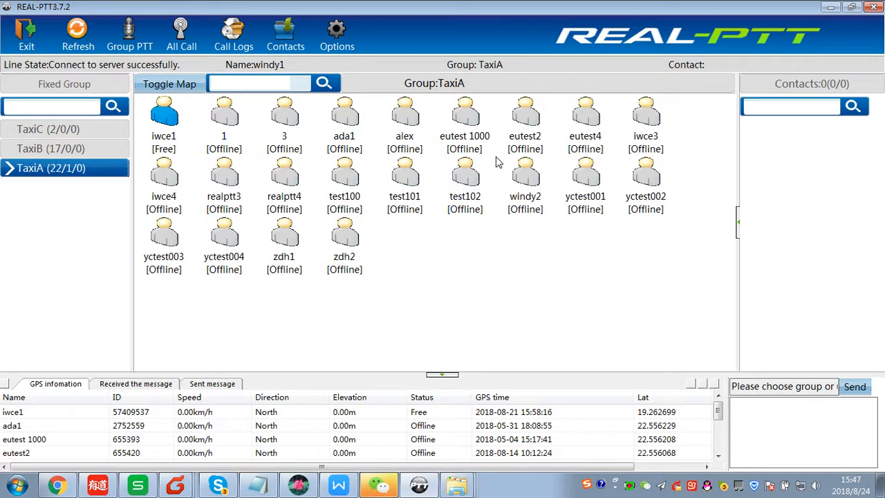
mouse_move(166, 207)
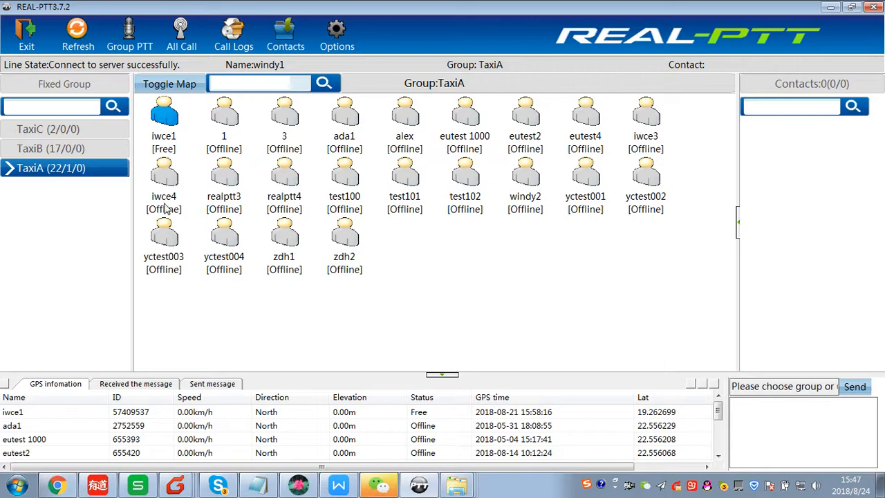
mouse_move(540, 213)
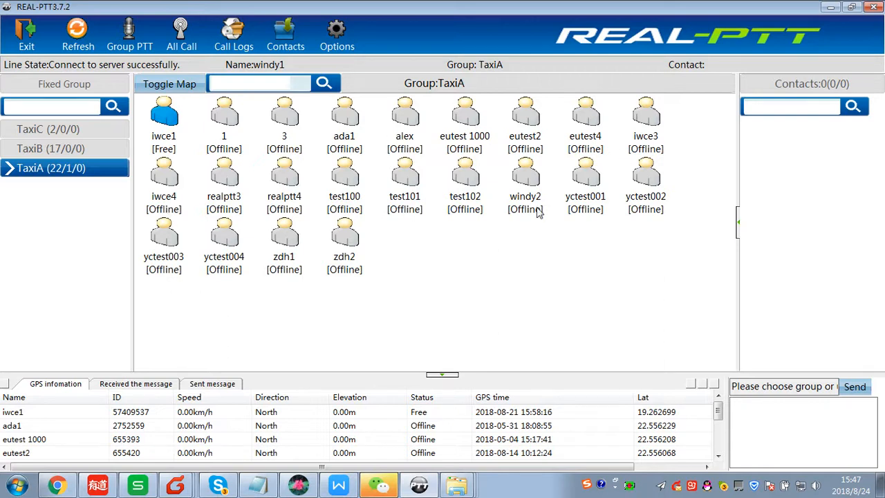
mouse_move(90, 289)
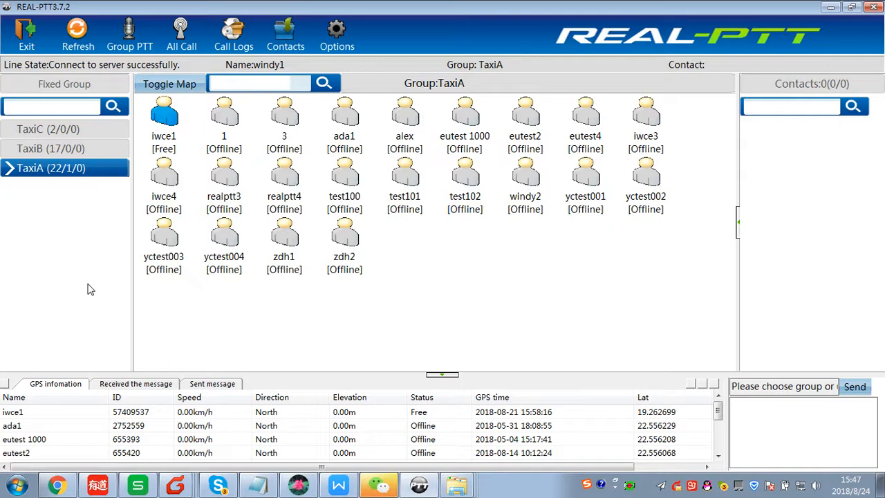
mouse_move(163, 113)
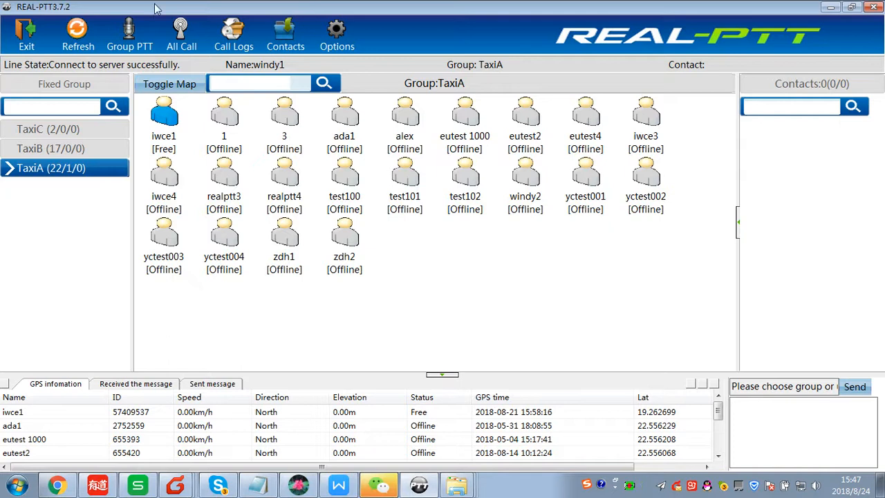
mouse_move(137, 35)
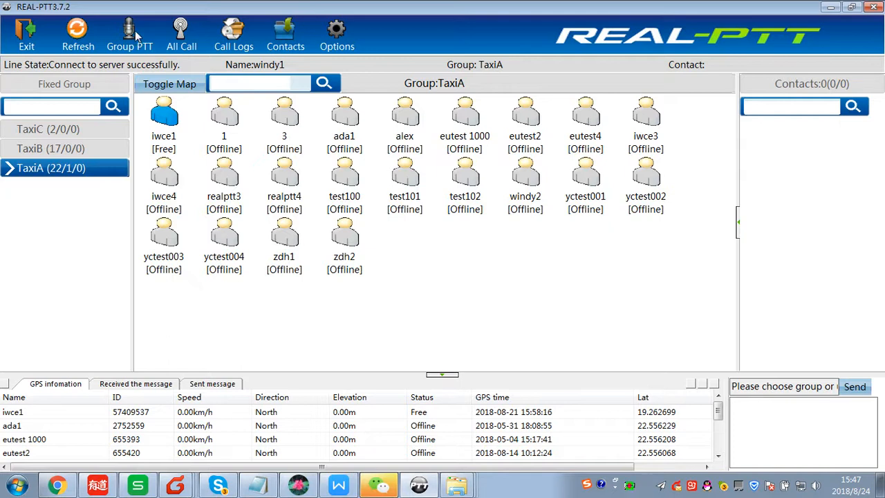
click(163, 110)
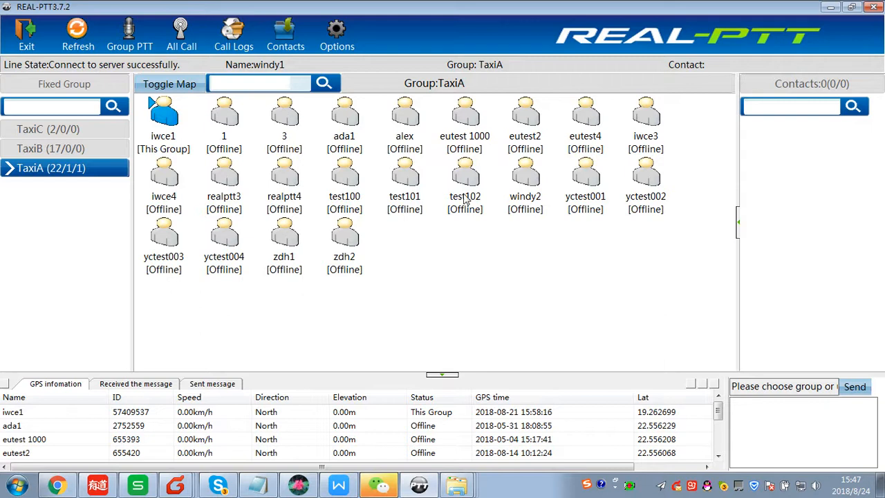
Select member iwce1 and bring up its call options
click(163, 118)
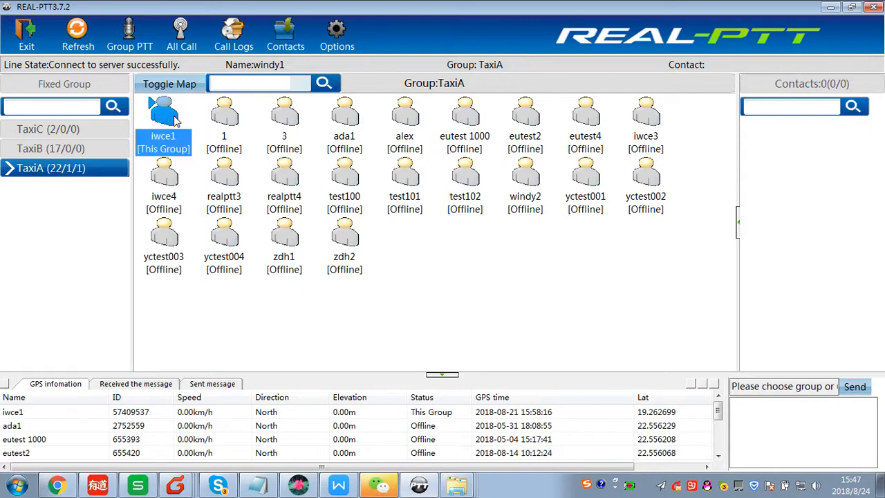
right_click(164, 113)
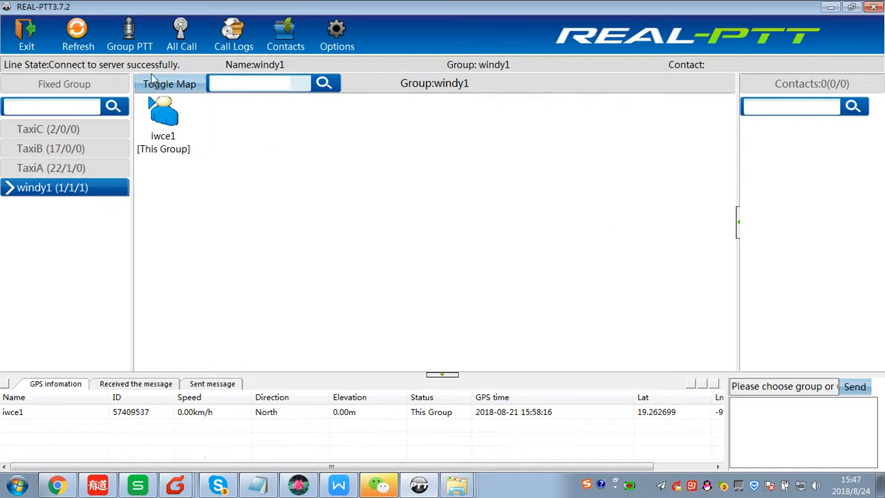
mouse_move(136, 40)
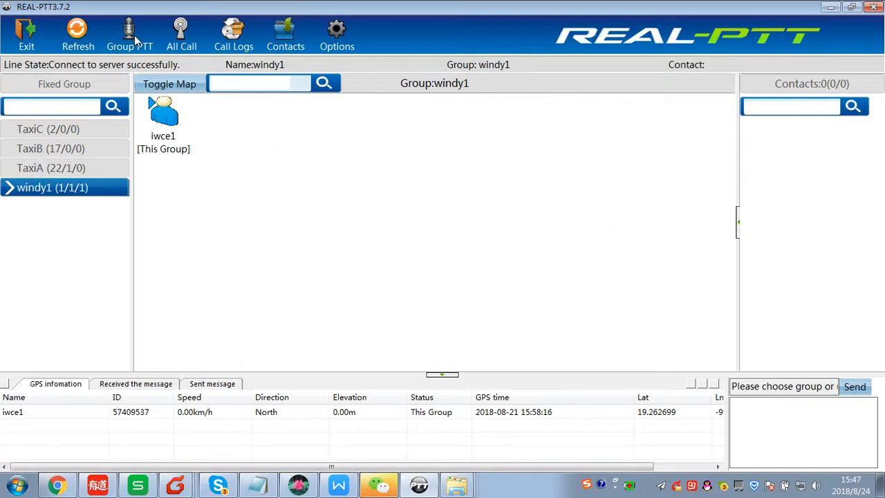
Talk to iwce1 in the private call group windy1 via Group PTT
click(129, 30)
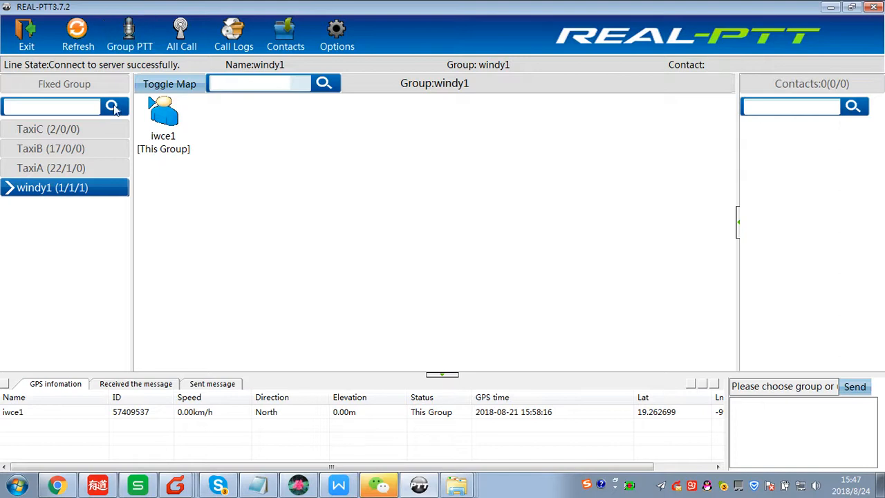
mouse_move(232, 262)
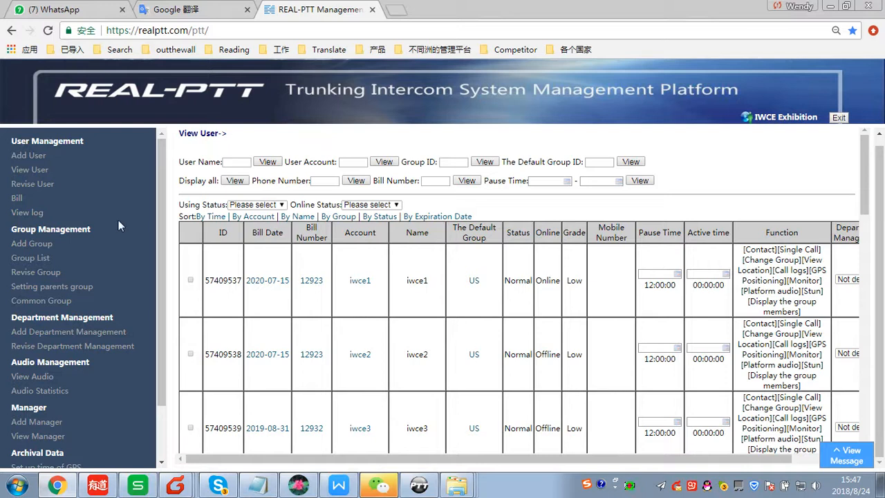
mouse_move(418, 174)
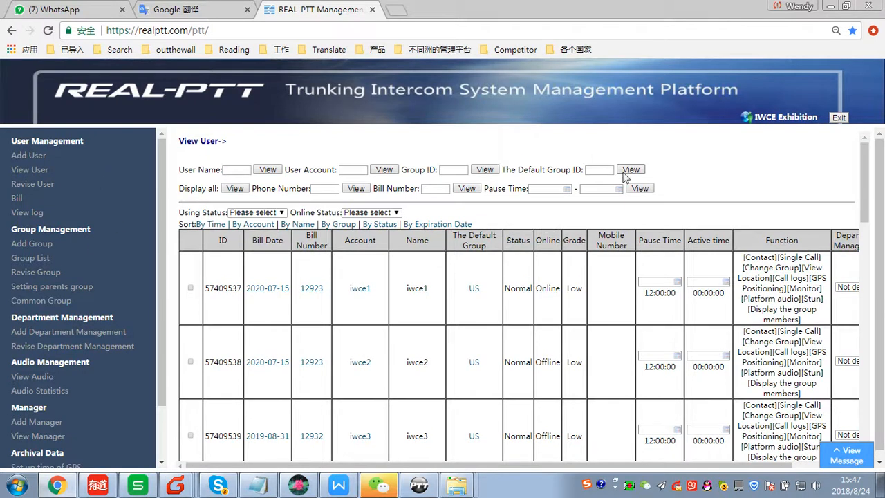
mouse_move(339, 262)
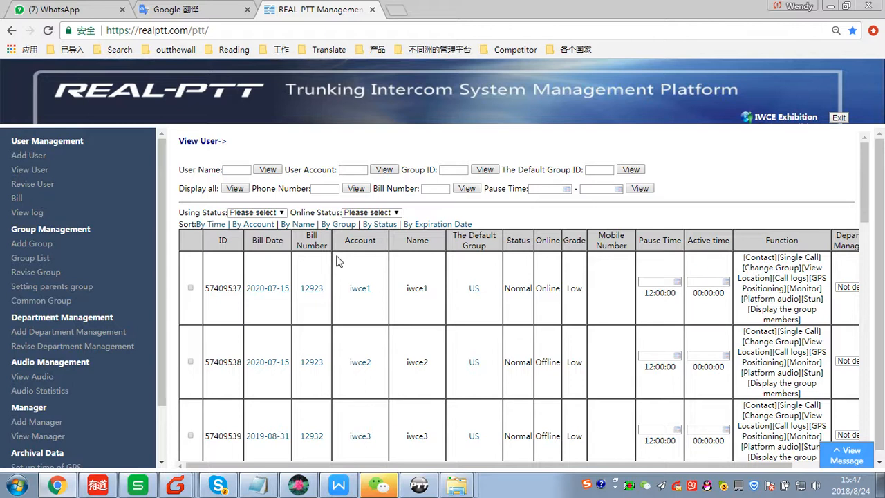
Scroll through the iwce users, then show group TaxiC's members in the dispatcher
scroll(down, 3)
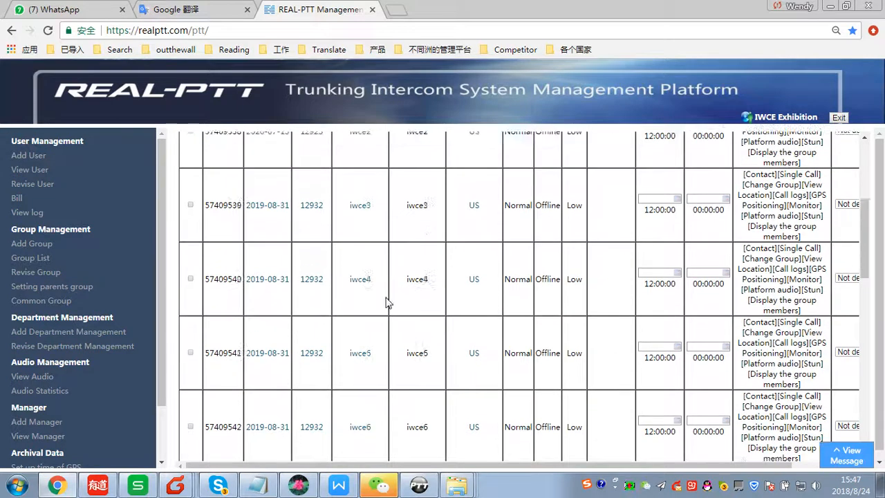
scroll(down, 3)
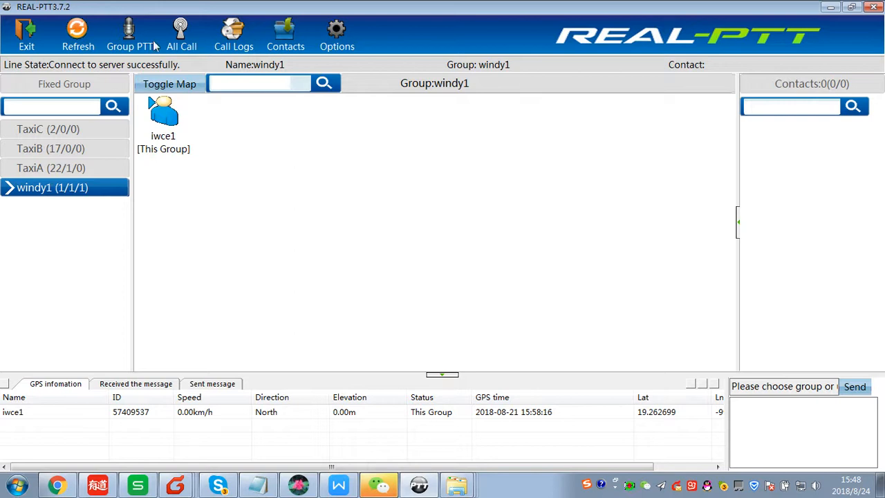
click(47, 129)
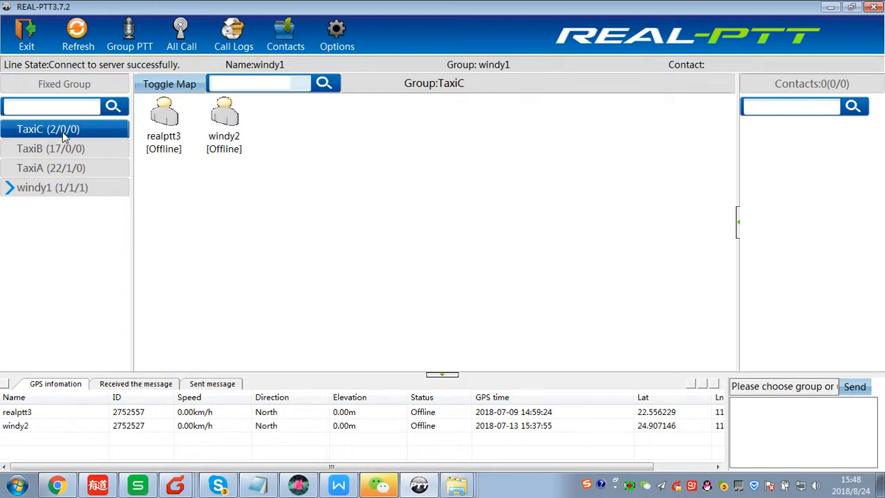